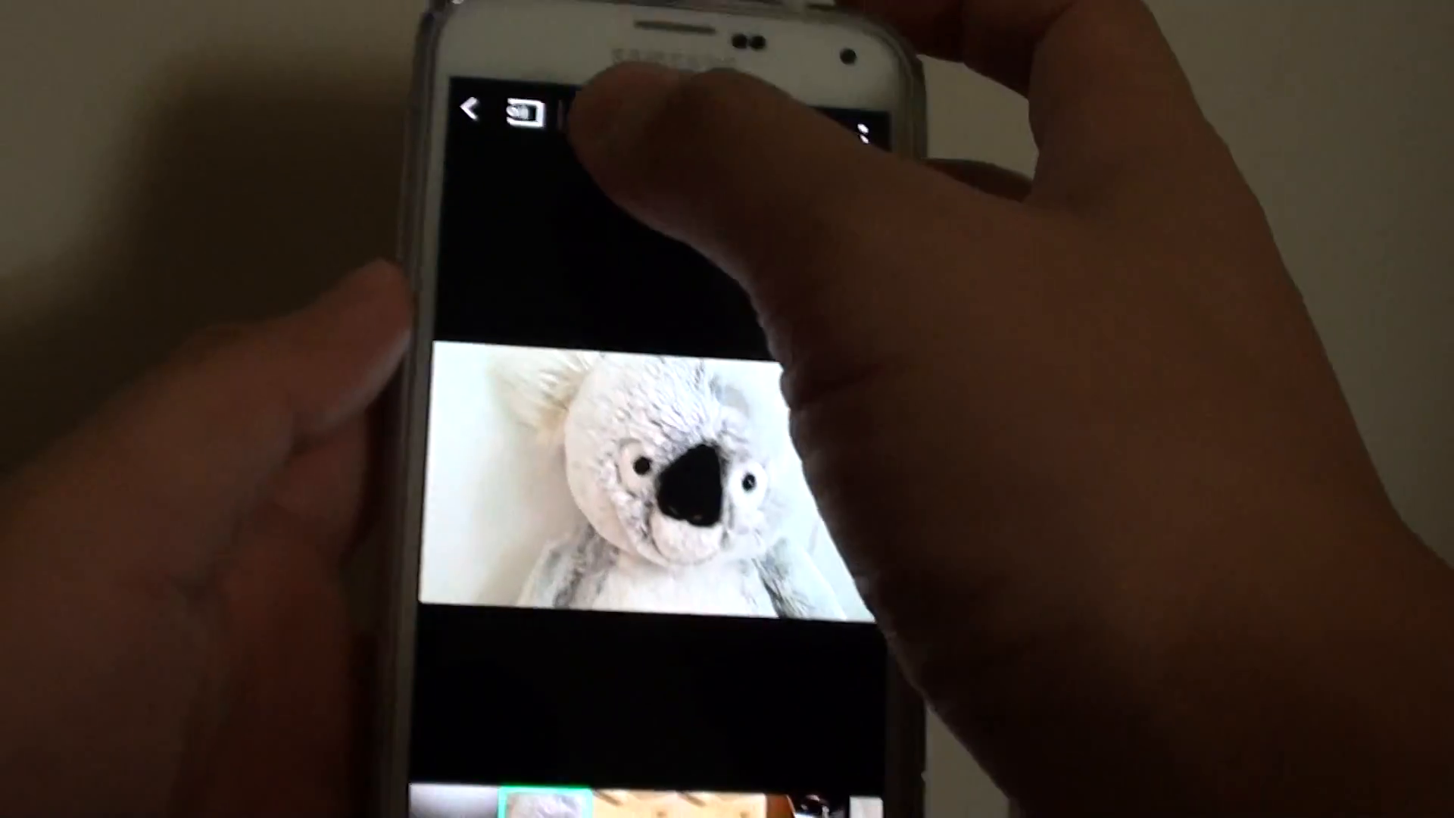
# - Open the stuffed koala photo from the Camera album and copy it to the clipboard
pyautogui.click(470, 108)
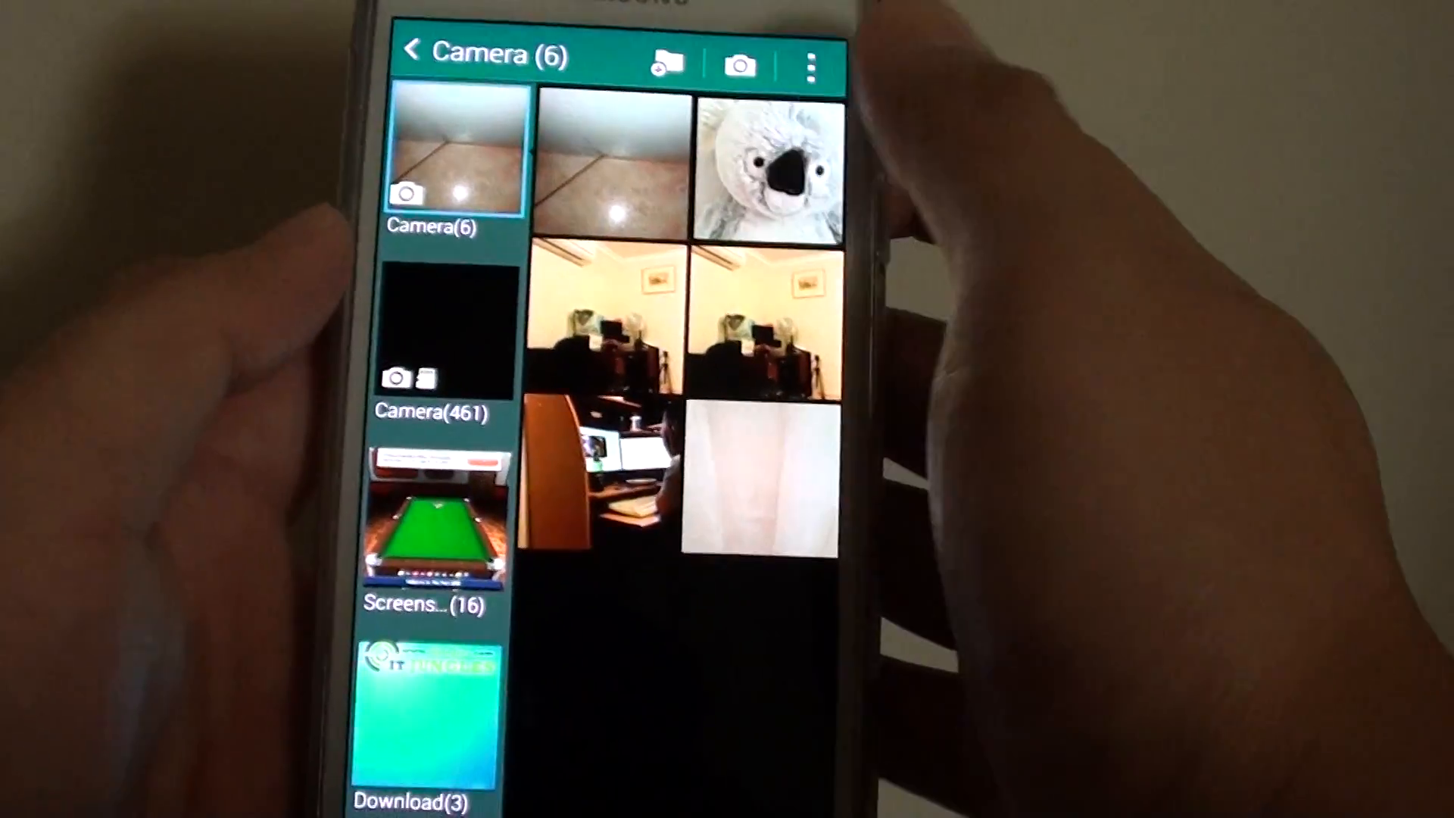
pyautogui.click(765, 172)
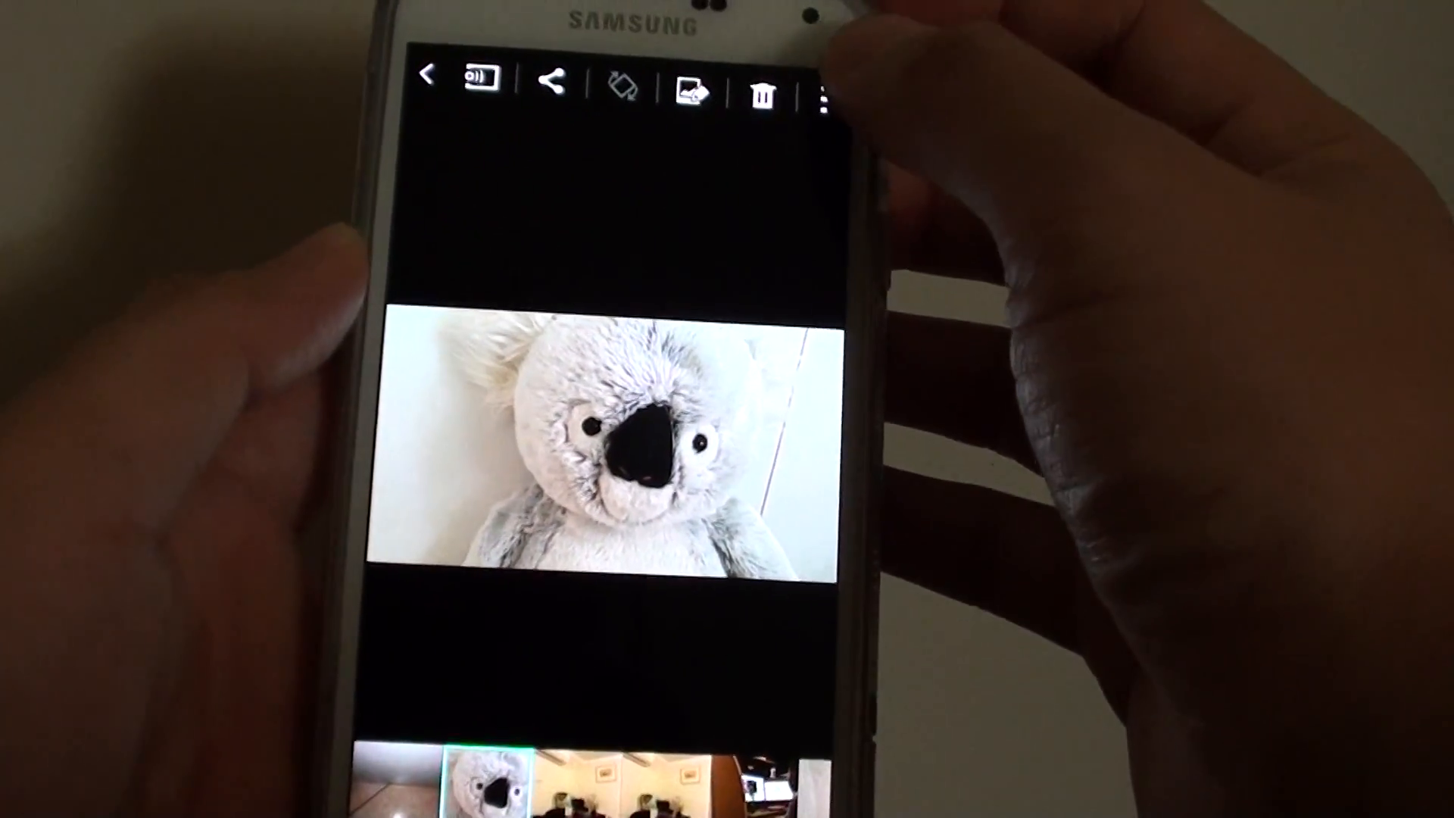
pyautogui.click(820, 98)
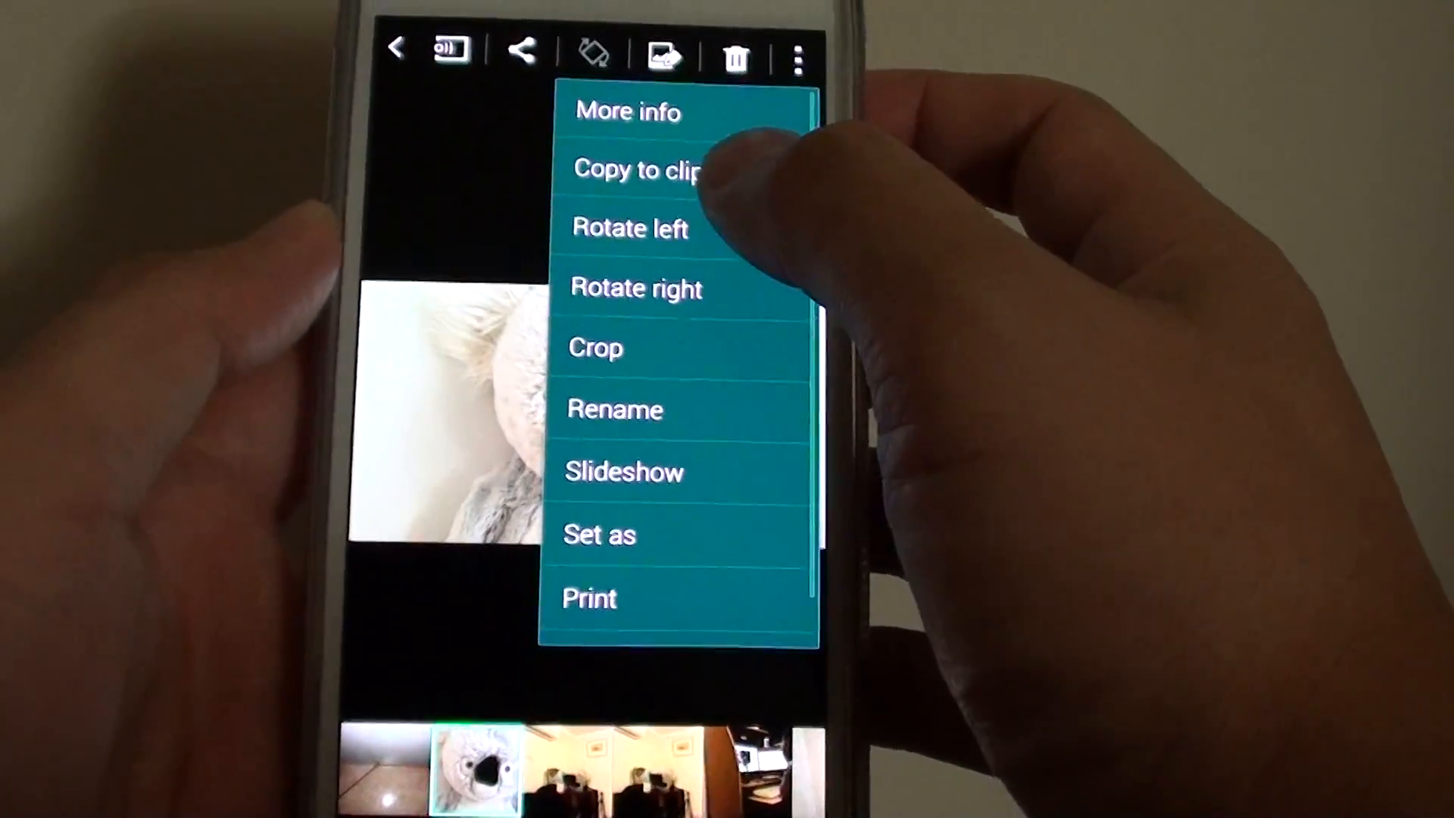
pyautogui.click(658, 169)
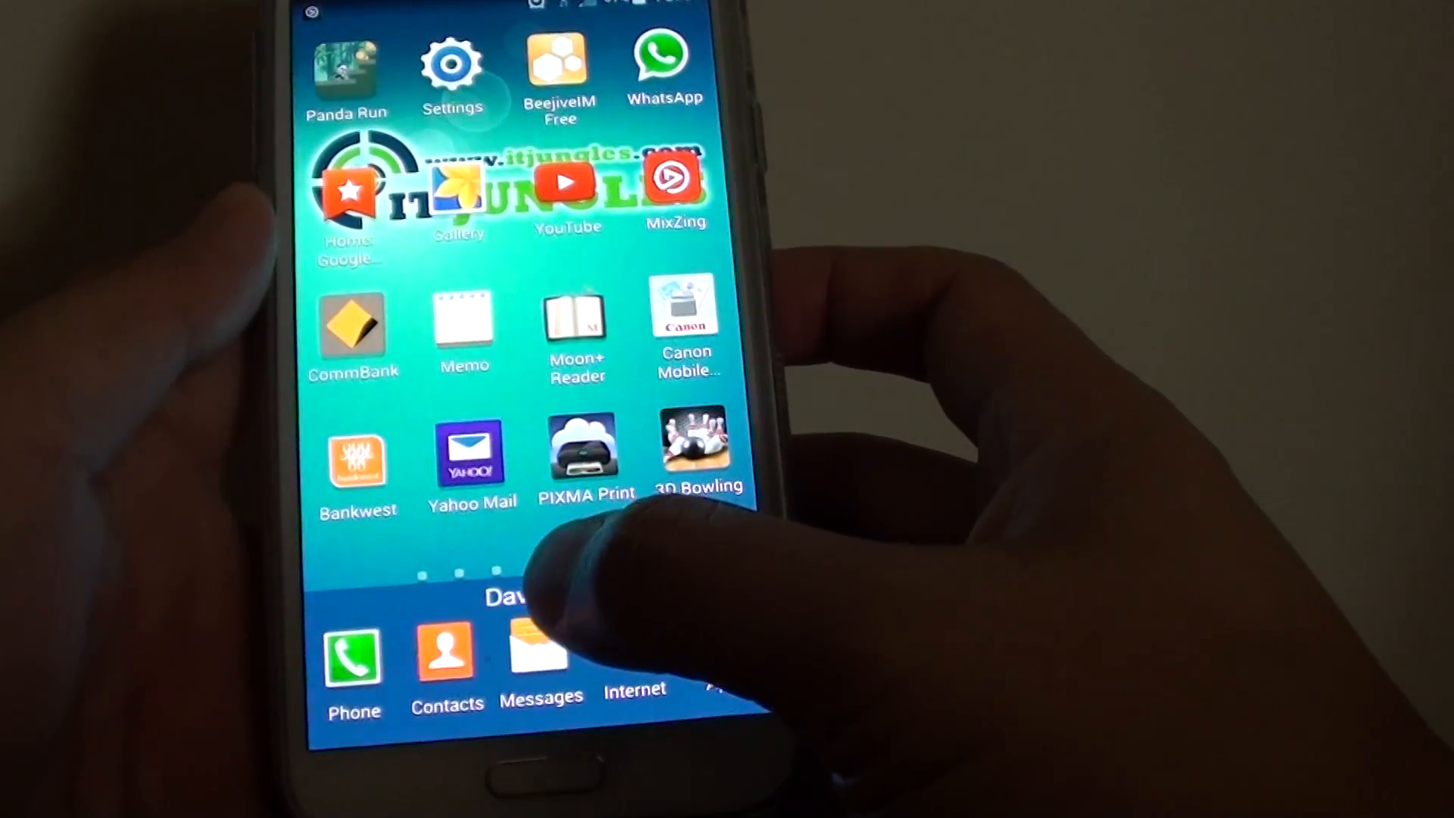
# - Launch Messages and back out of the new message draft to the conversation list
pyautogui.click(541, 654)
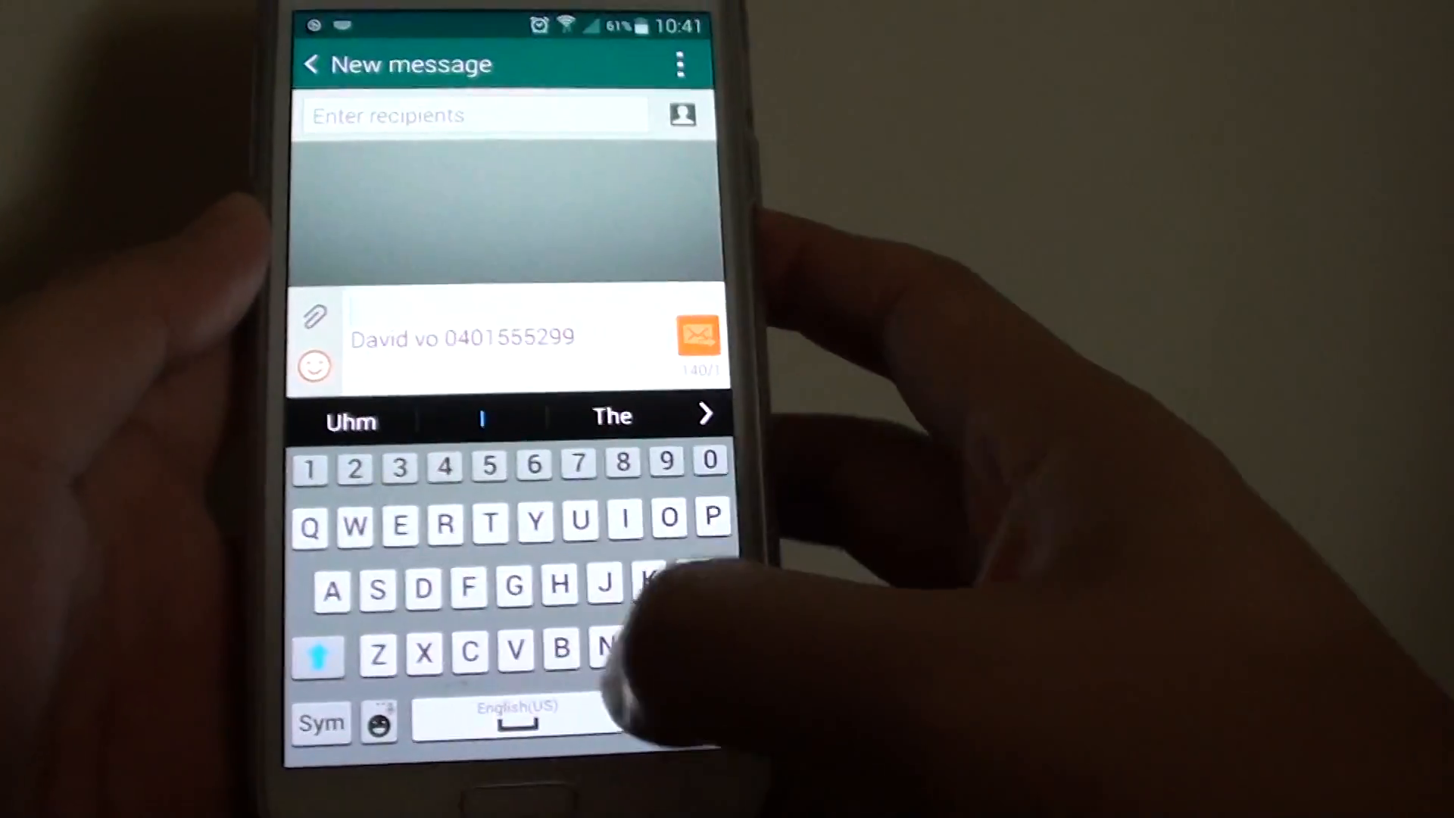
pyautogui.click(310, 64)
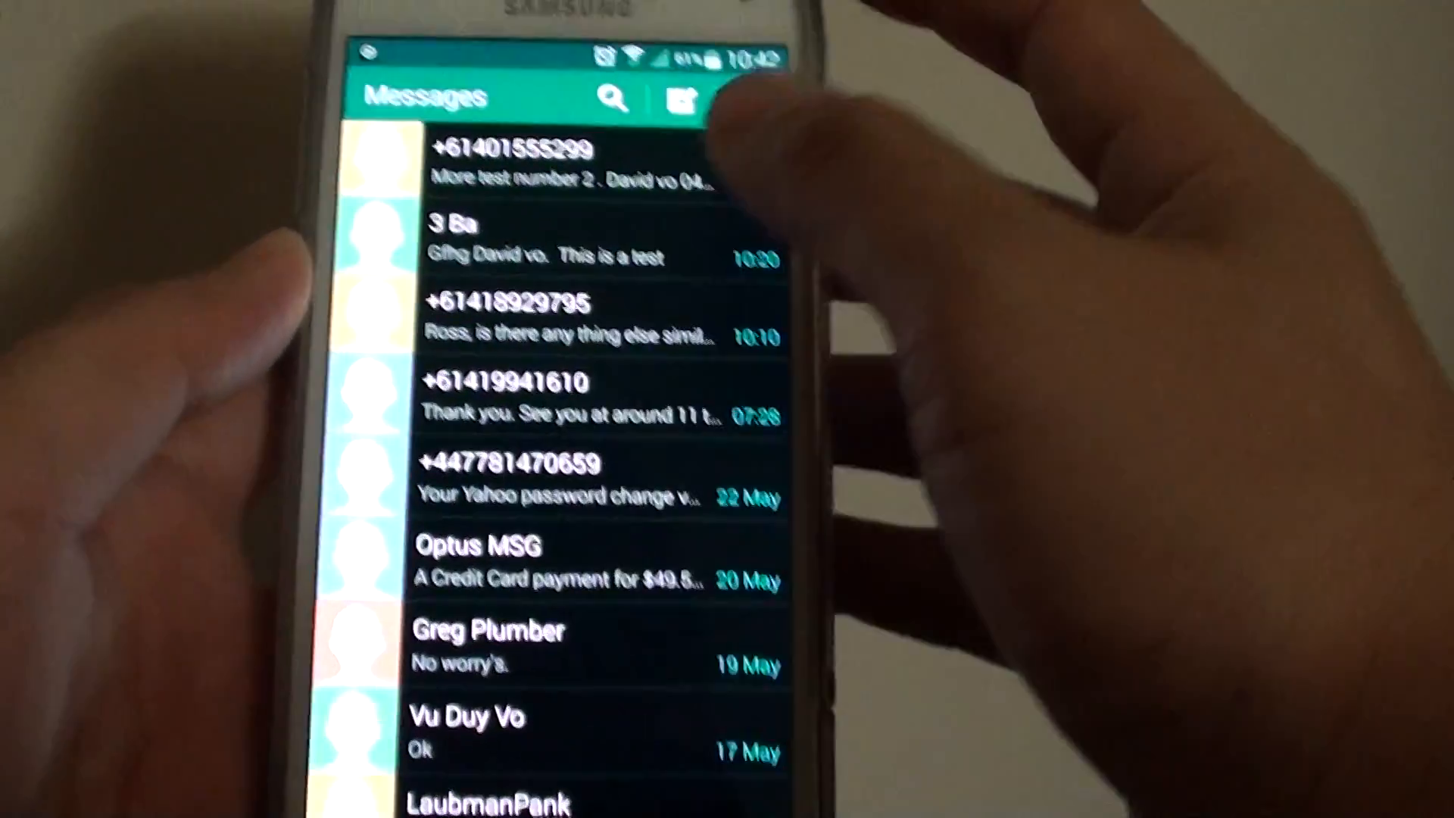